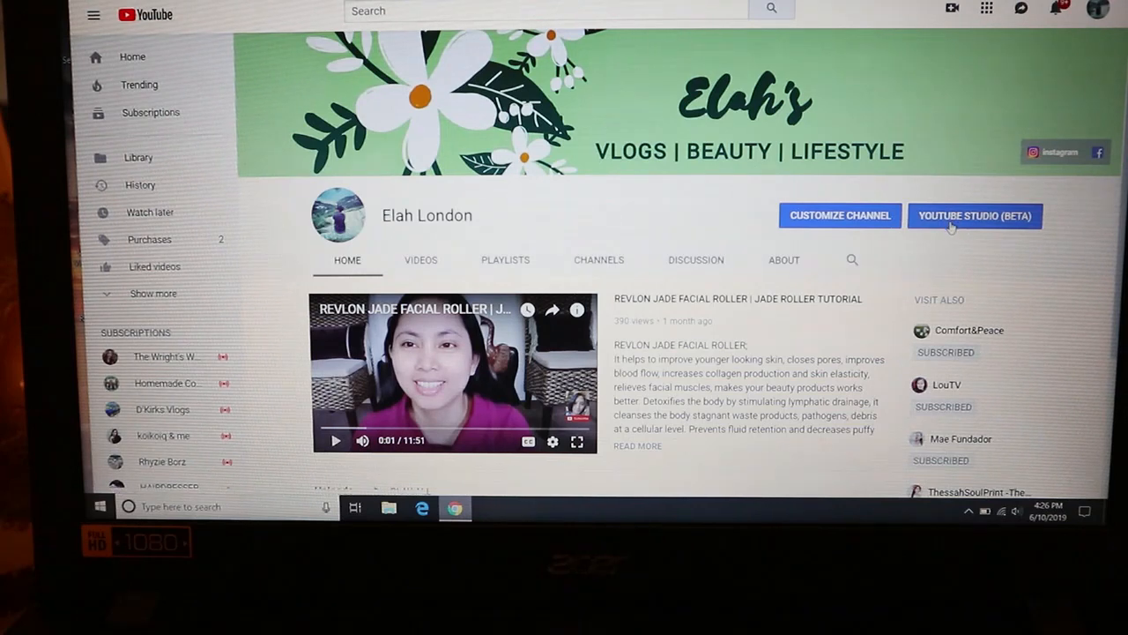
pyautogui.moveTo(959, 228)
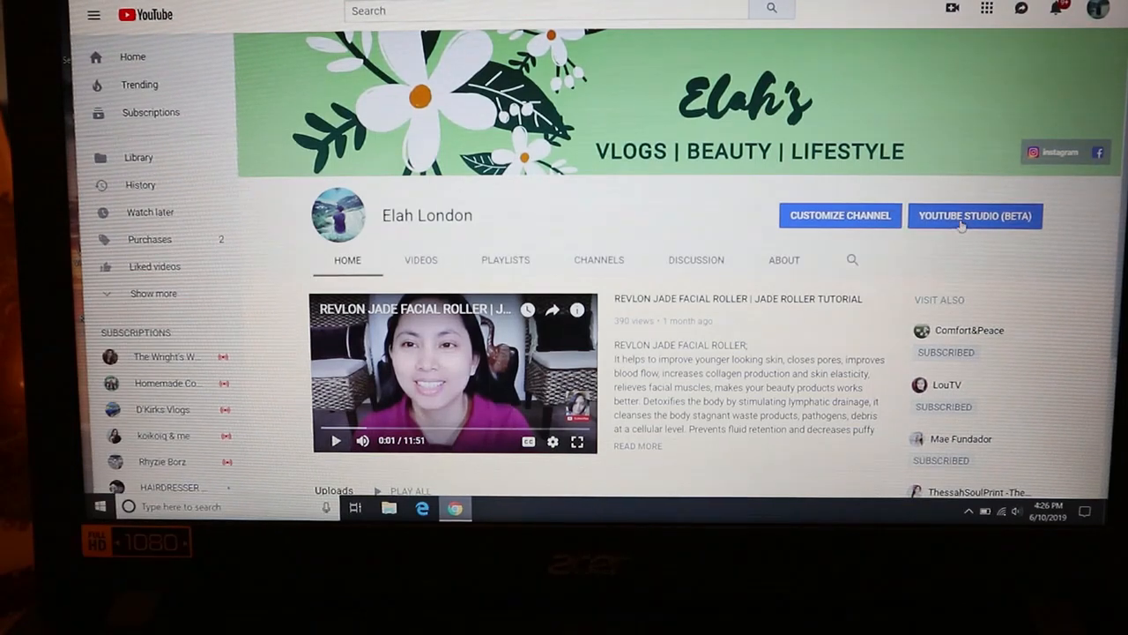
# Open YouTube Studio (beta) from the channel home page.
pyautogui.click(974, 215)
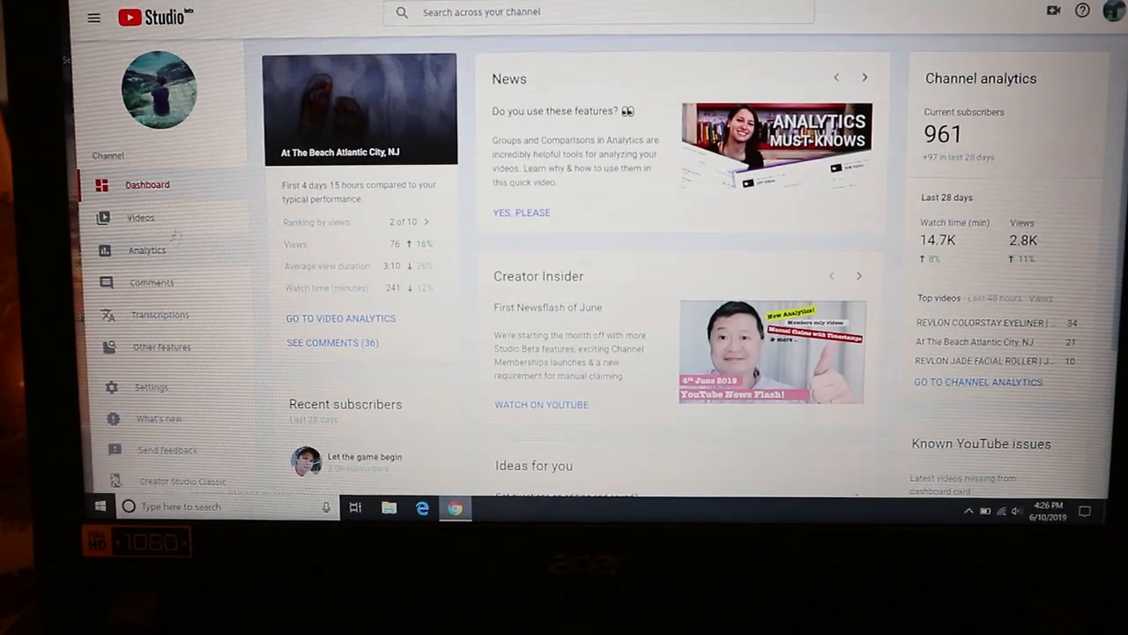
# Open the Videos uploads list and select 'Quick Trip To Atlantic City, NJ'.
pyautogui.click(140, 218)
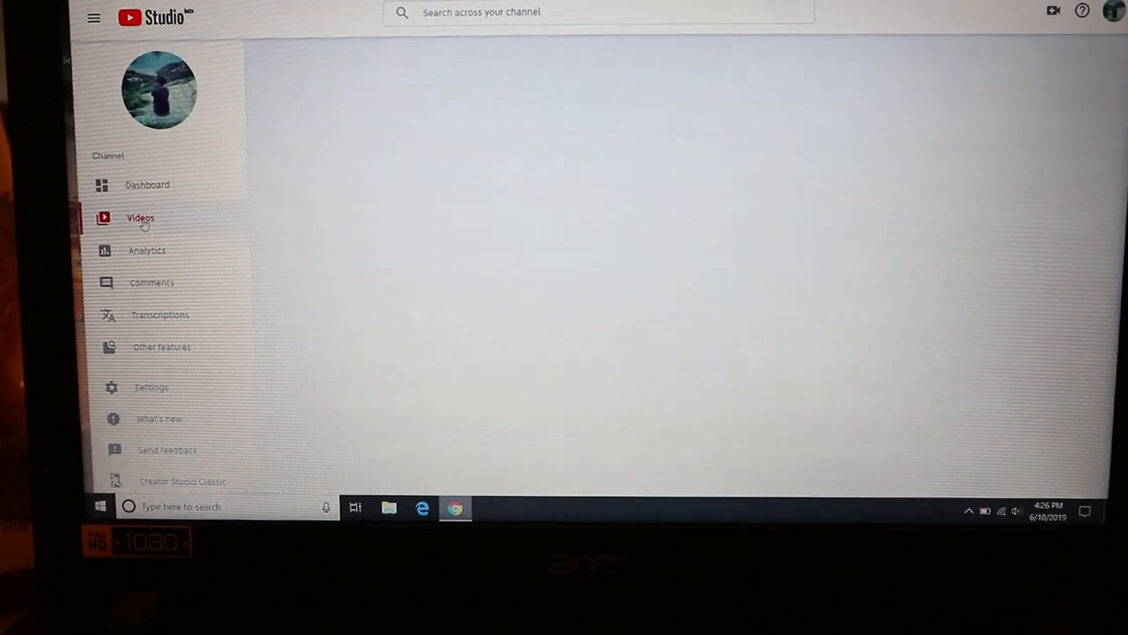
pyautogui.click(140, 217)
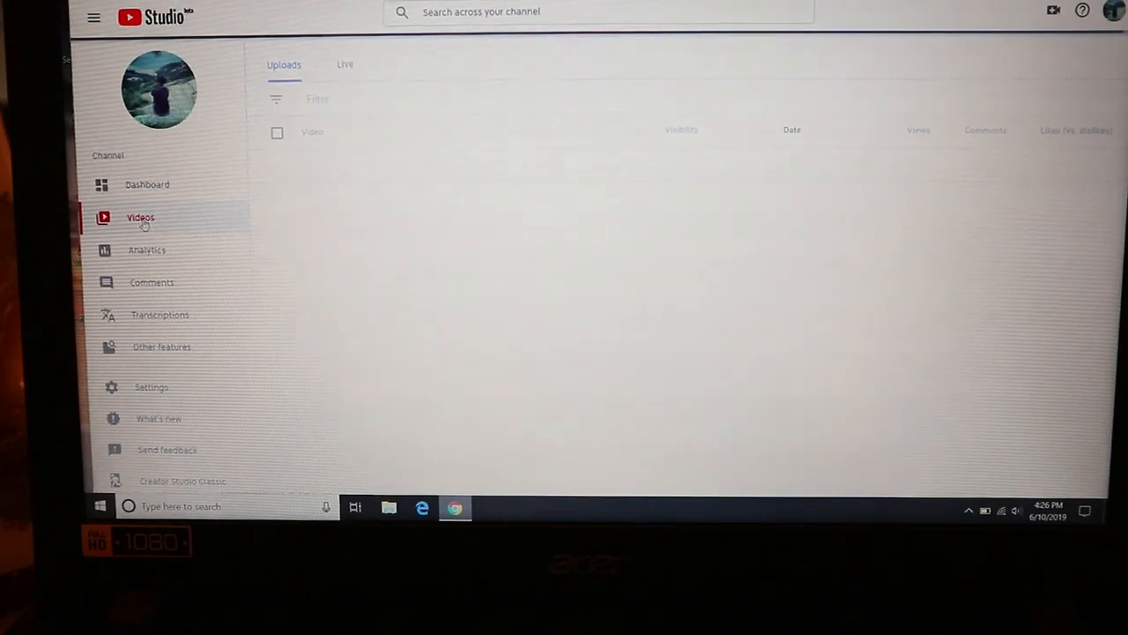
pyautogui.click(139, 218)
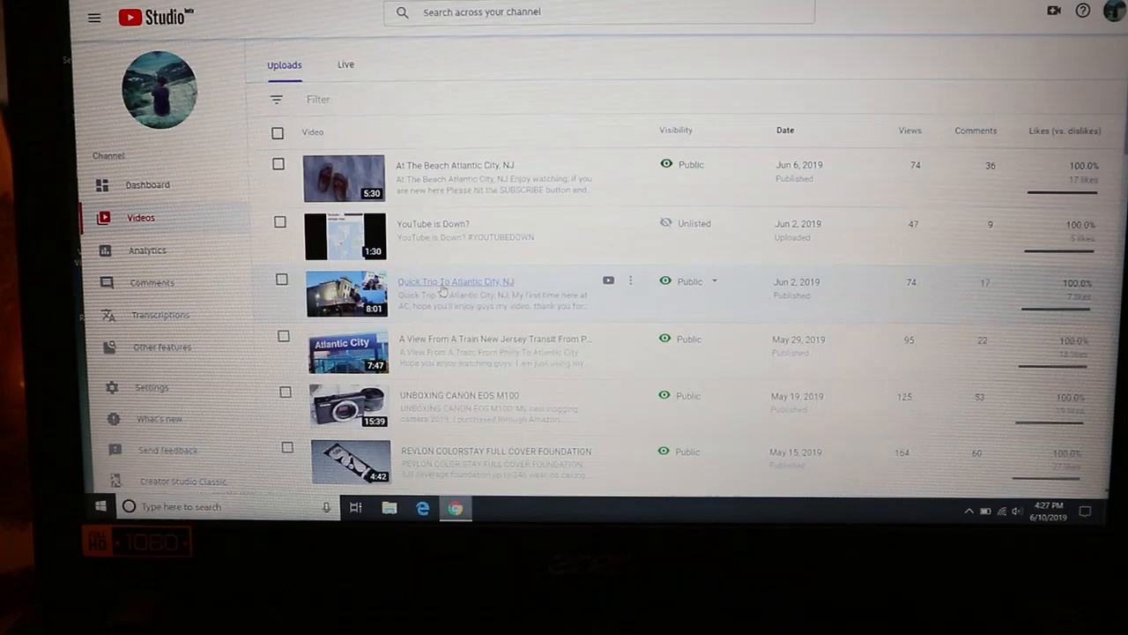
pyautogui.click(457, 281)
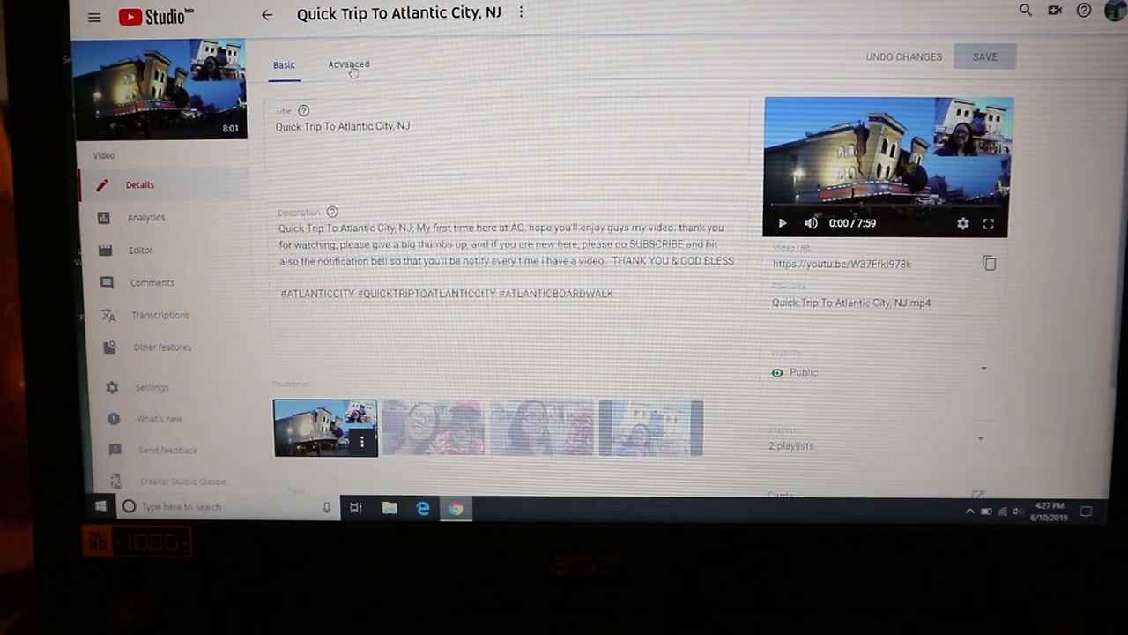
# Show the video's Advanced settings.
pyautogui.click(347, 64)
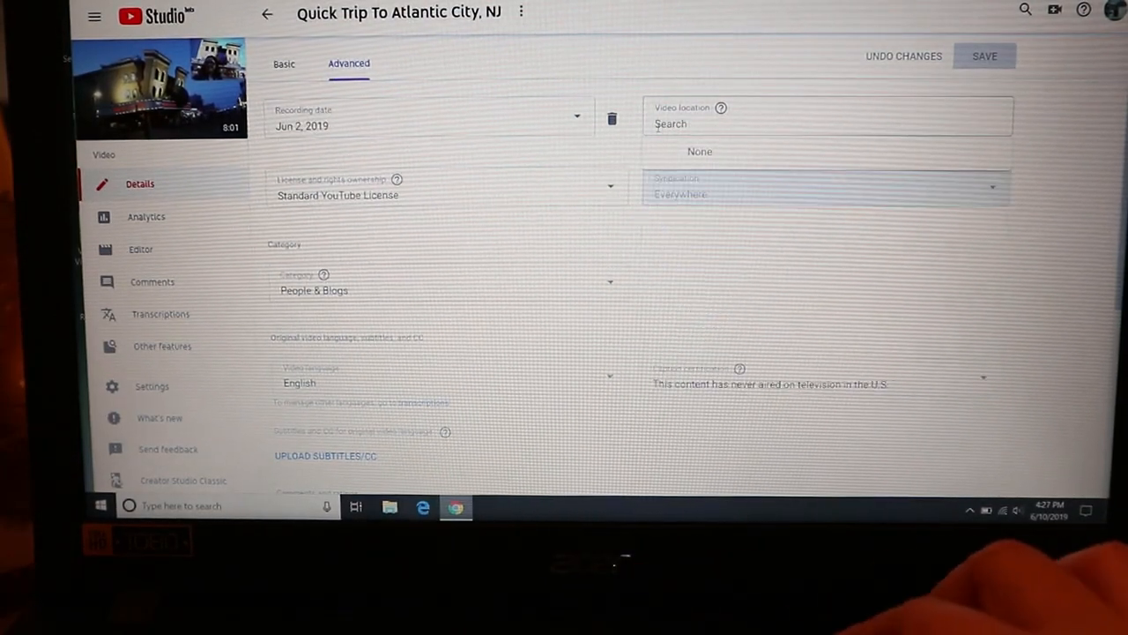
# Search 'Atlantic' and save Atlantic City Boardwalk as the video location.
pyautogui.write('At')
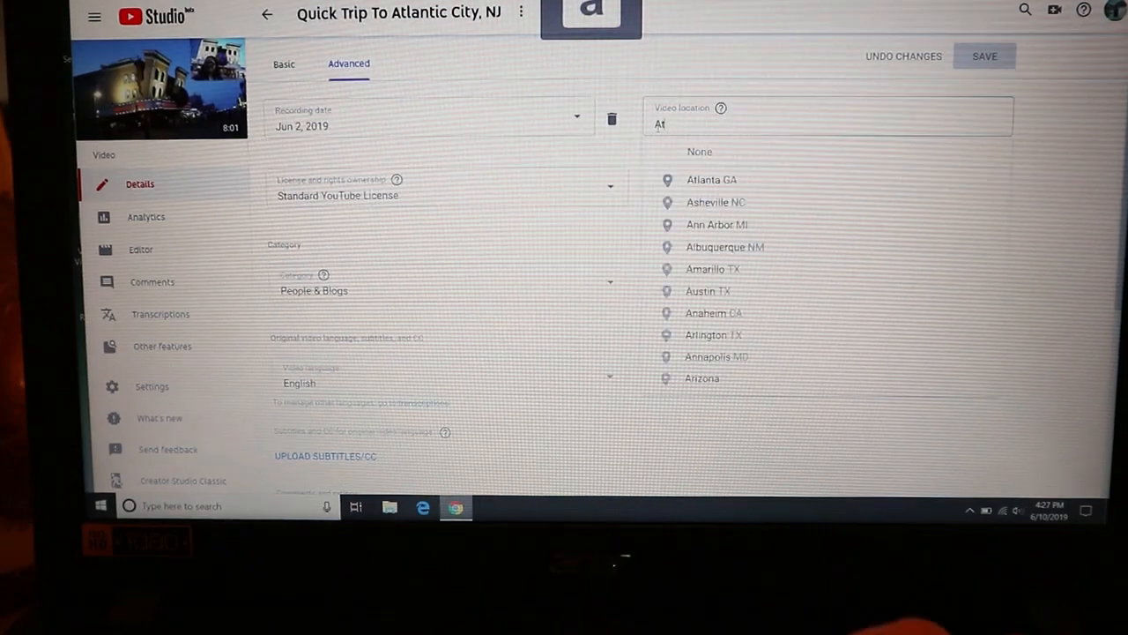
pyautogui.write('Atlantl')
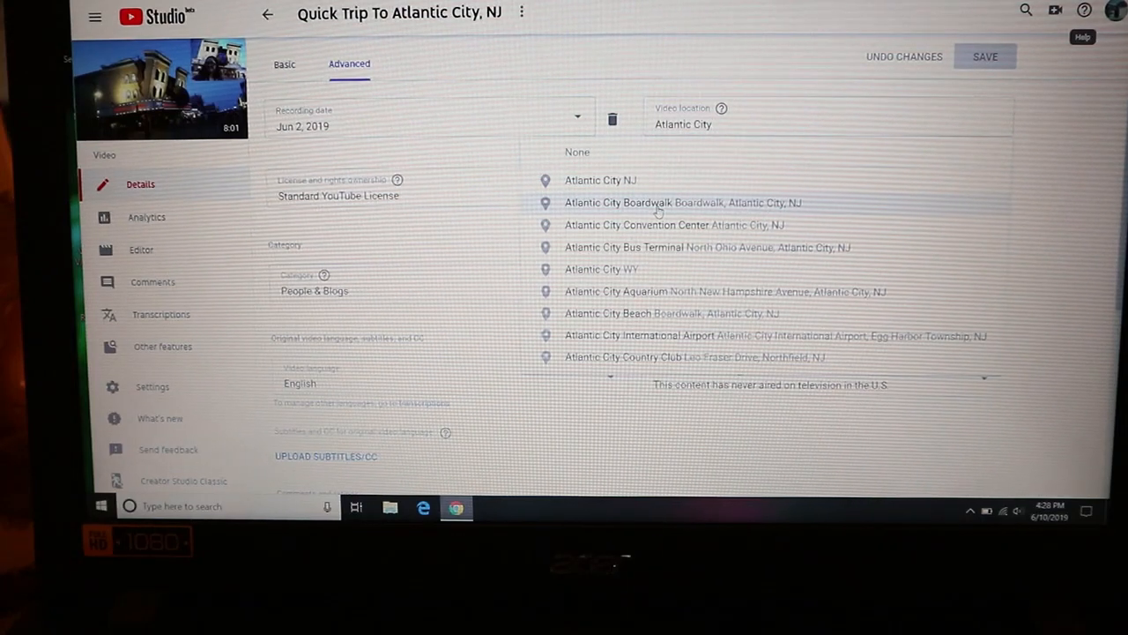
pyautogui.click(661, 202)
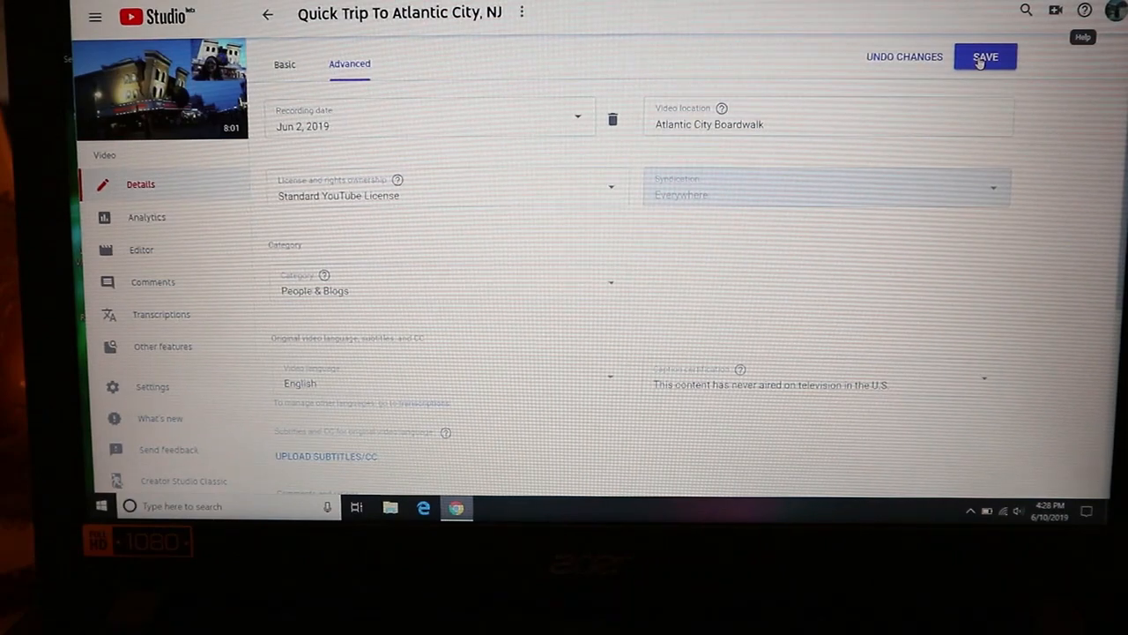
pyautogui.click(987, 56)
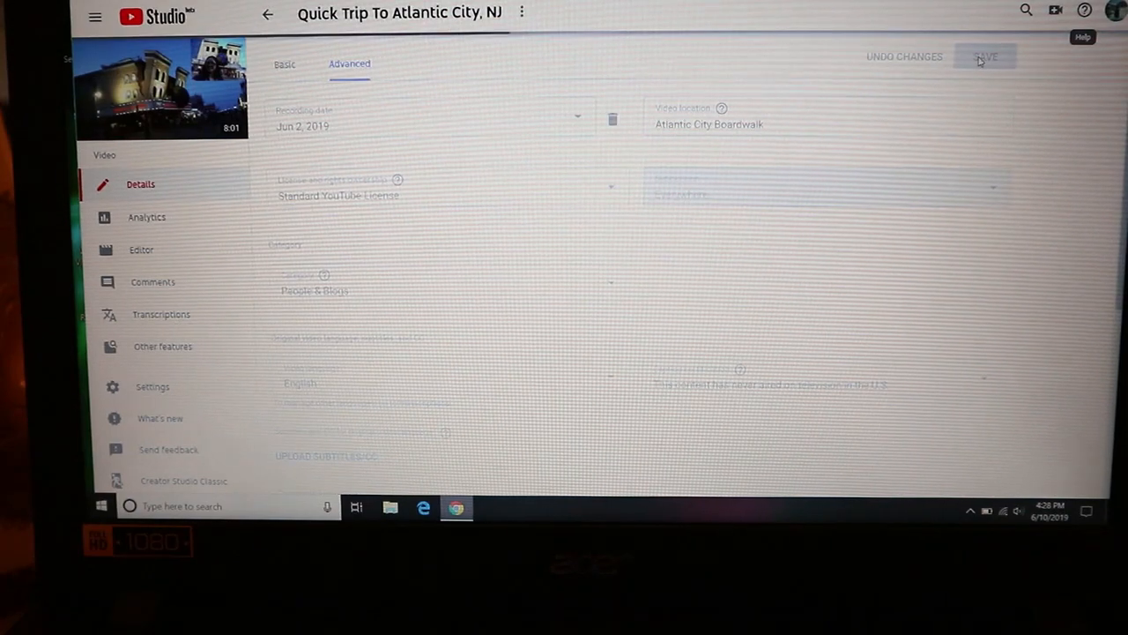
pyautogui.click(986, 56)
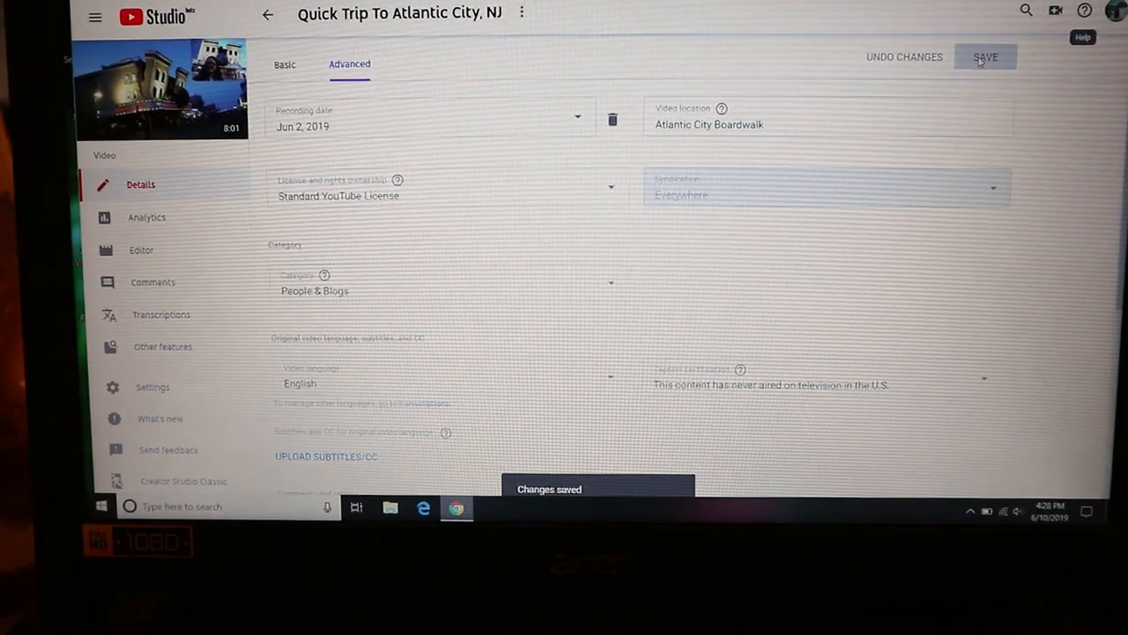
pyautogui.moveTo(267, 15)
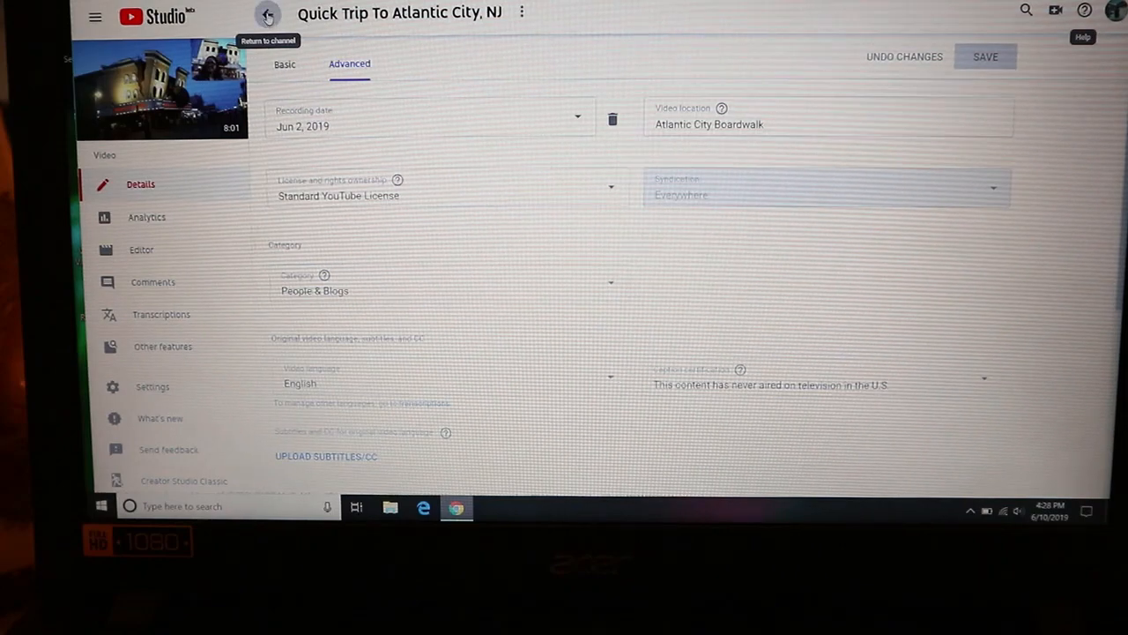
pyautogui.click(265, 15)
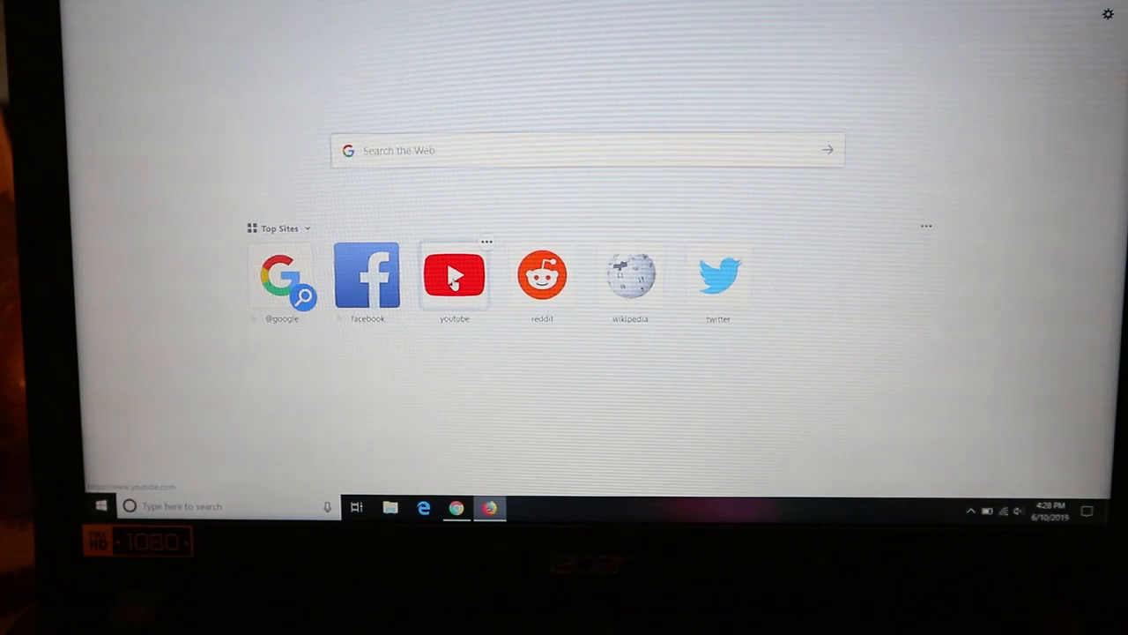
# Open YouTube from the Top Sites tile on Firefox's new tab page.
pyautogui.click(454, 275)
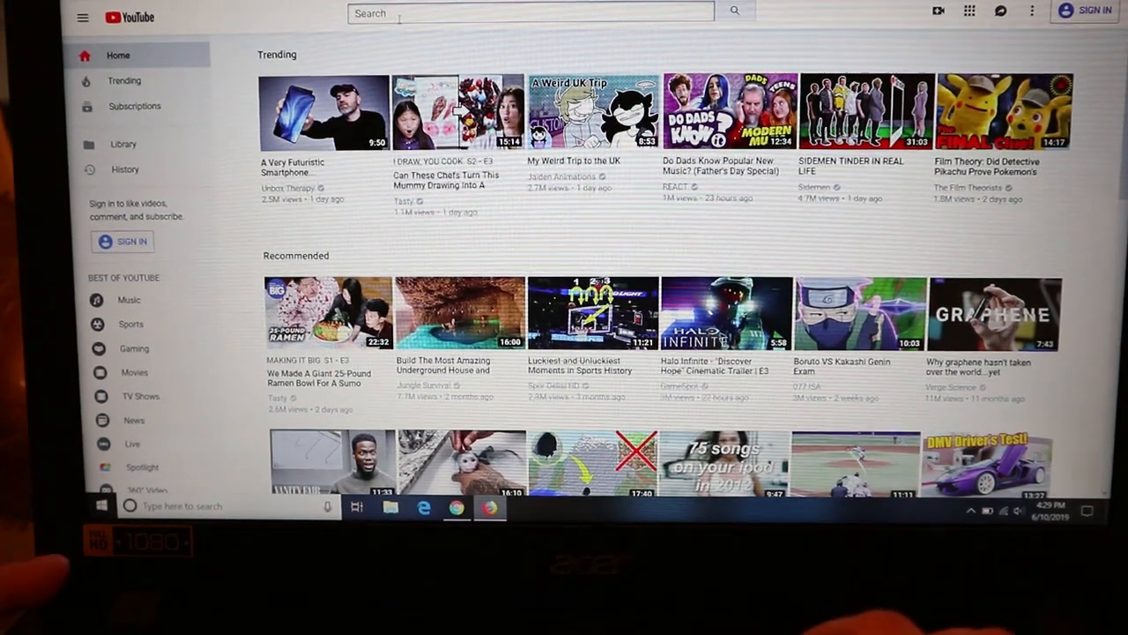
# Search 'elah london', pause the channel's featured video and scroll to uploads.
pyautogui.write('elah')
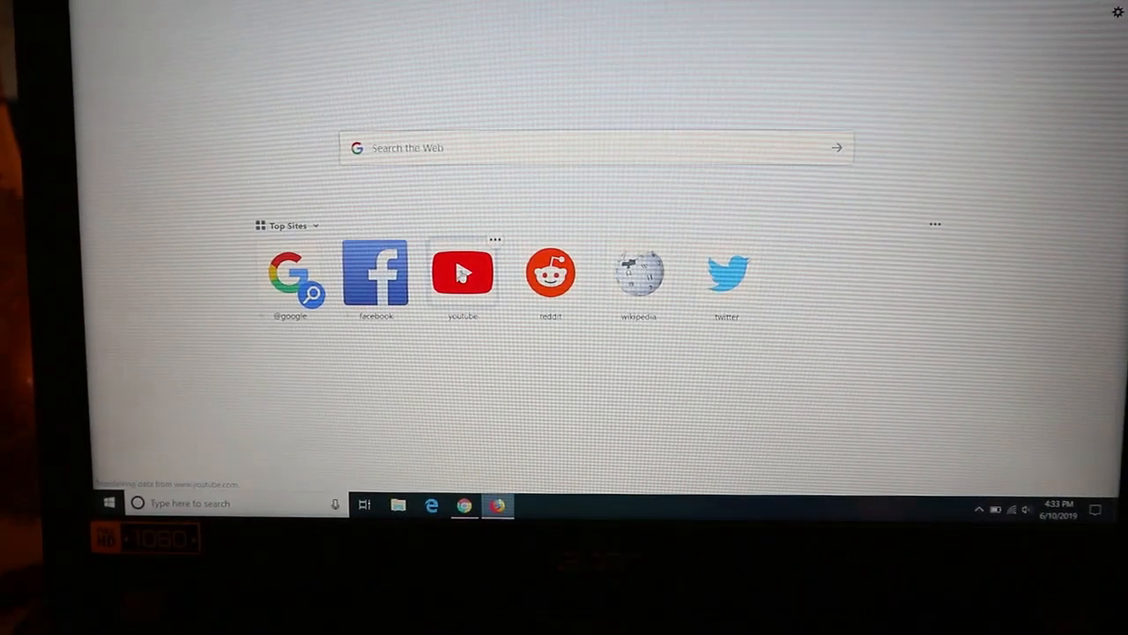
pyautogui.click(463, 274)
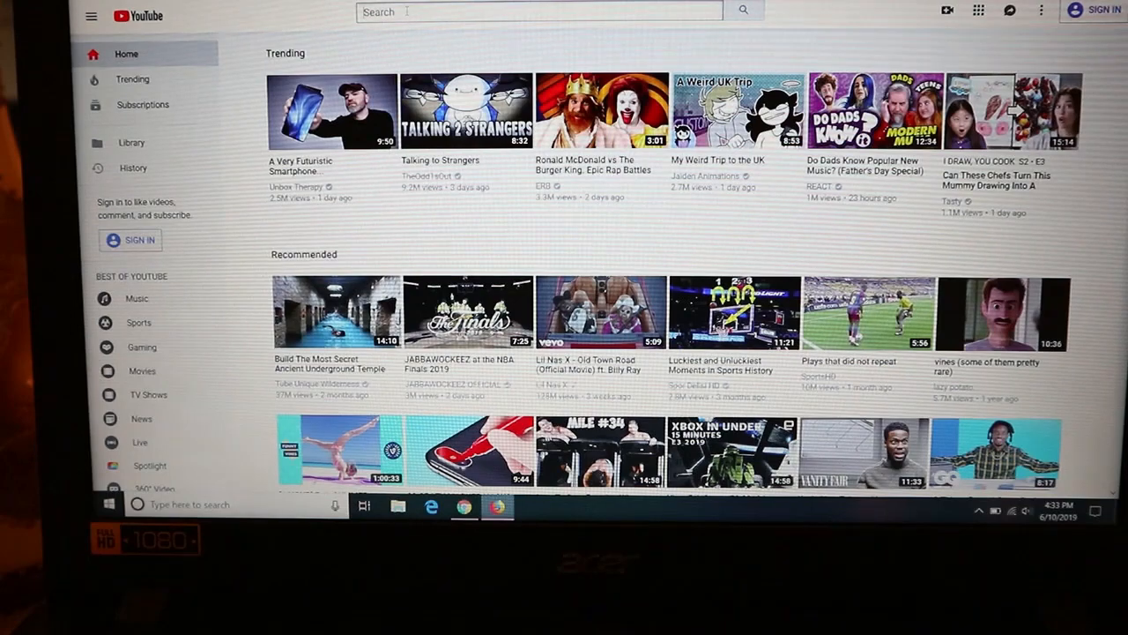
pyautogui.write('e')
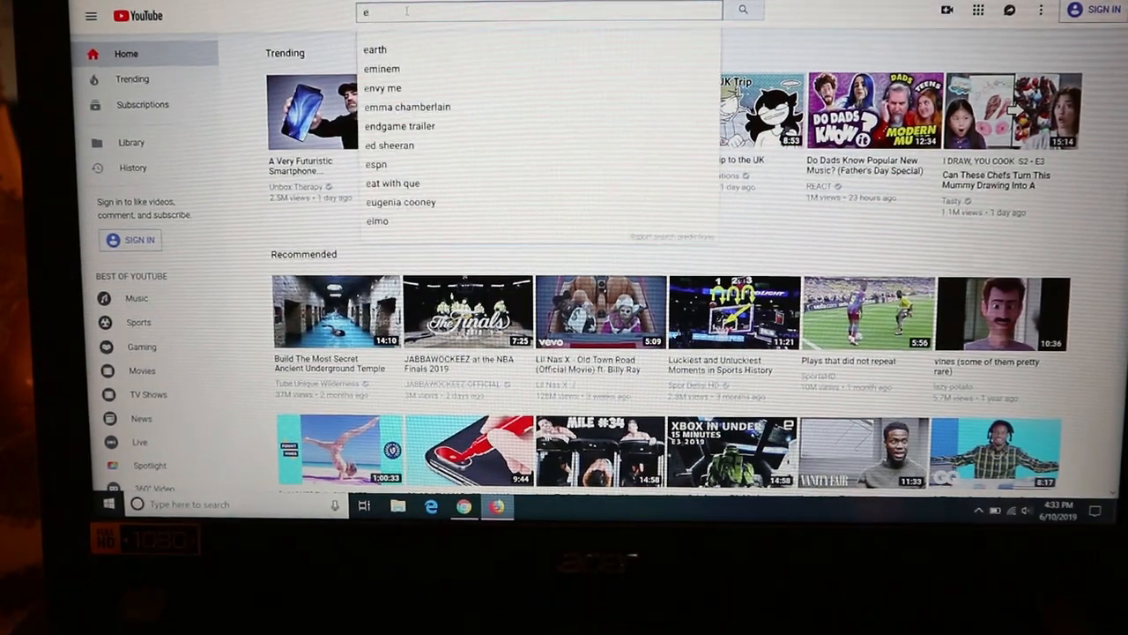
pyautogui.write('lah lo')
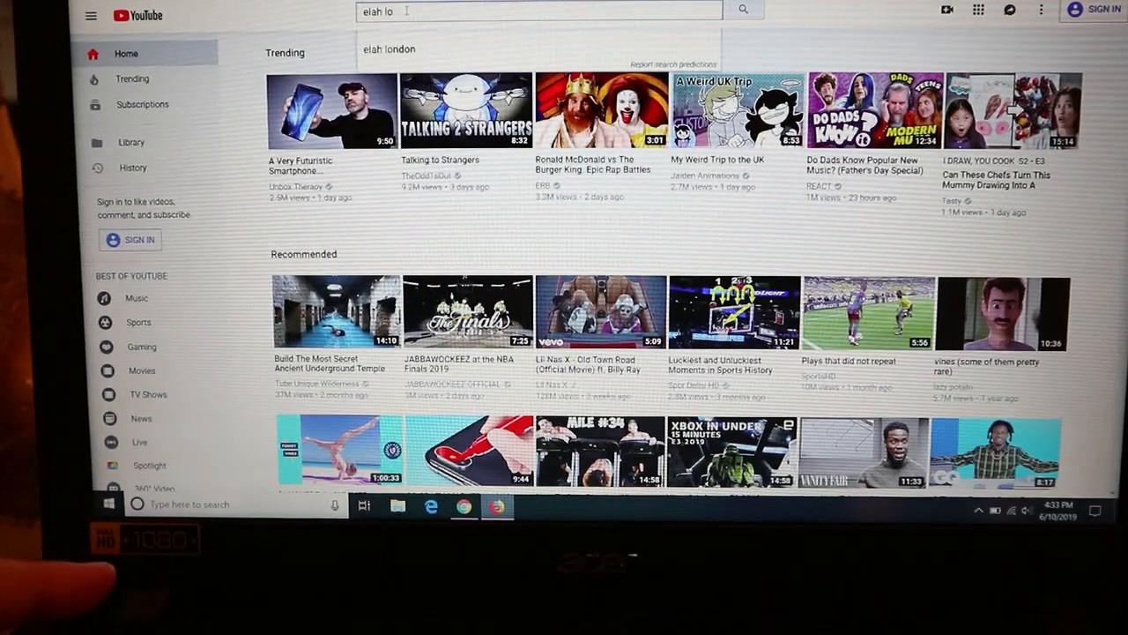
pyautogui.write('ndon')
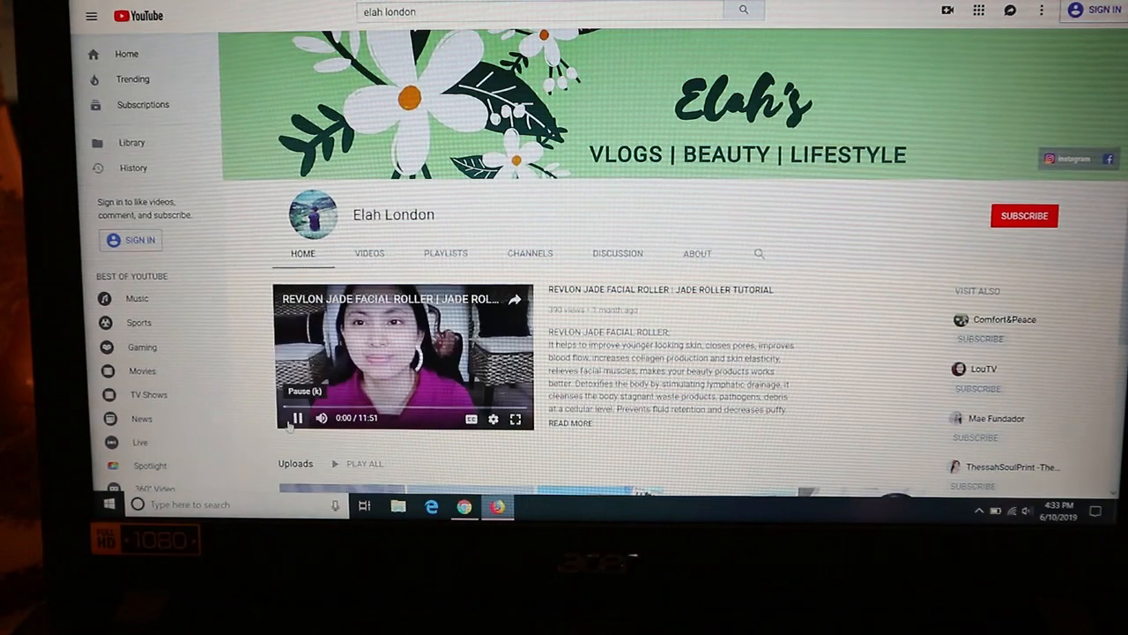
pyautogui.click(296, 419)
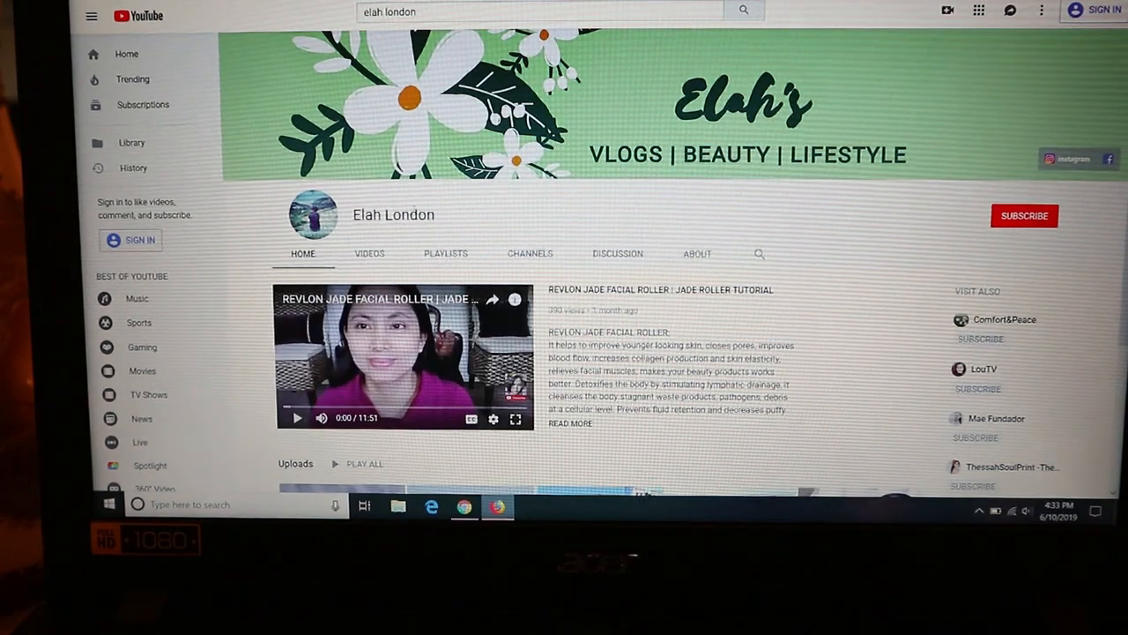
pyautogui.scroll(-3)
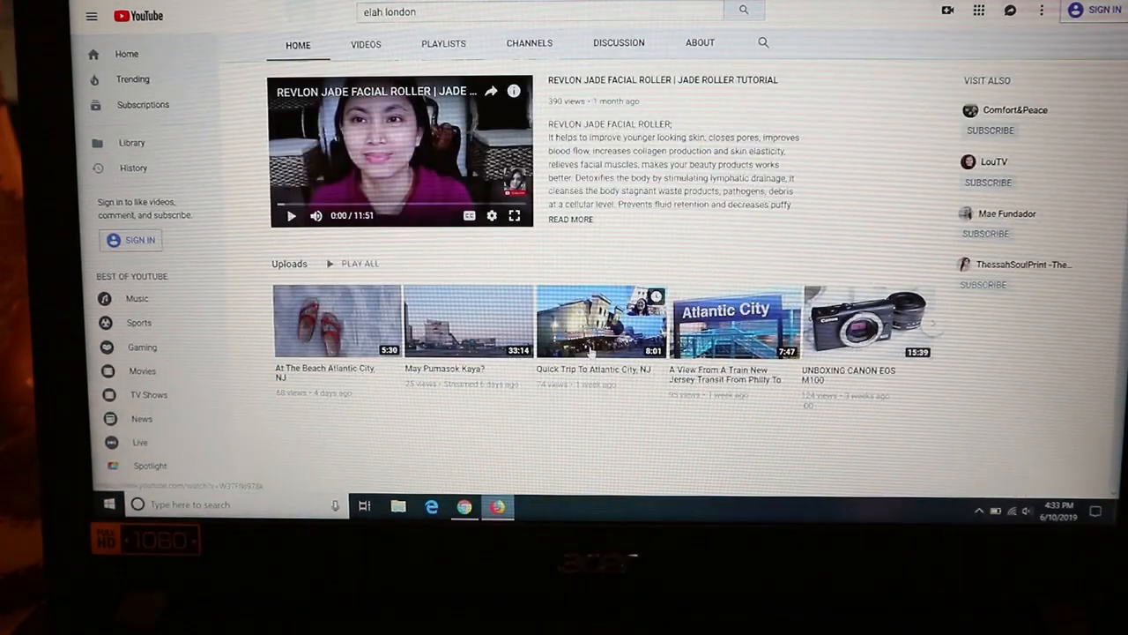
# Play 'Quick Trip To Atlantic City, NJ' and follow its Atlantic City location link.
pyautogui.click(603, 322)
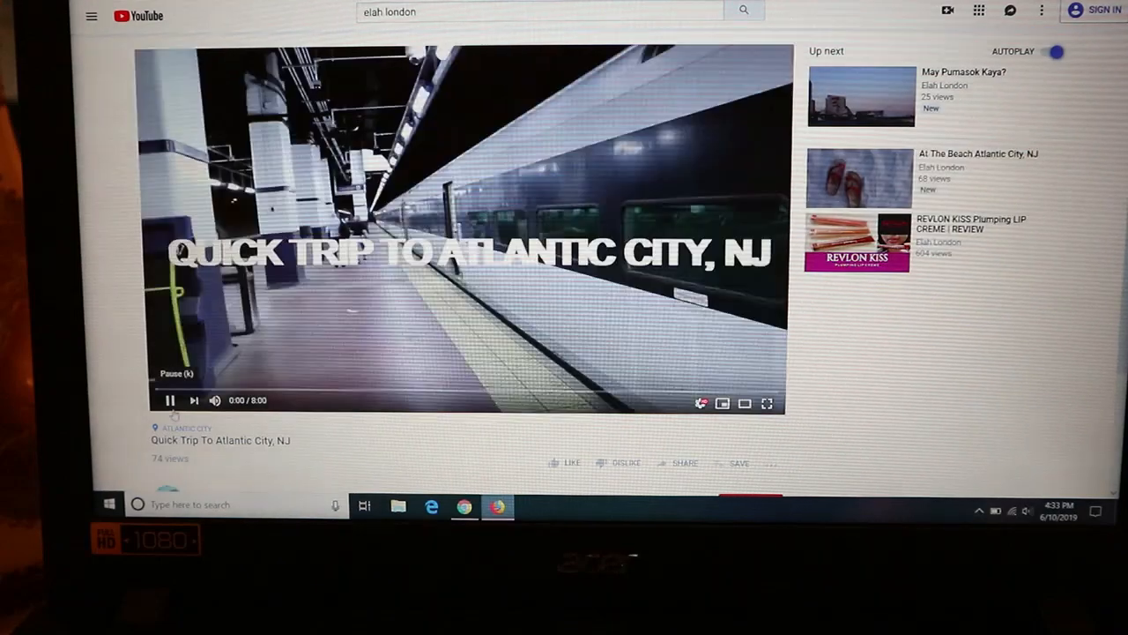
pyautogui.click(173, 399)
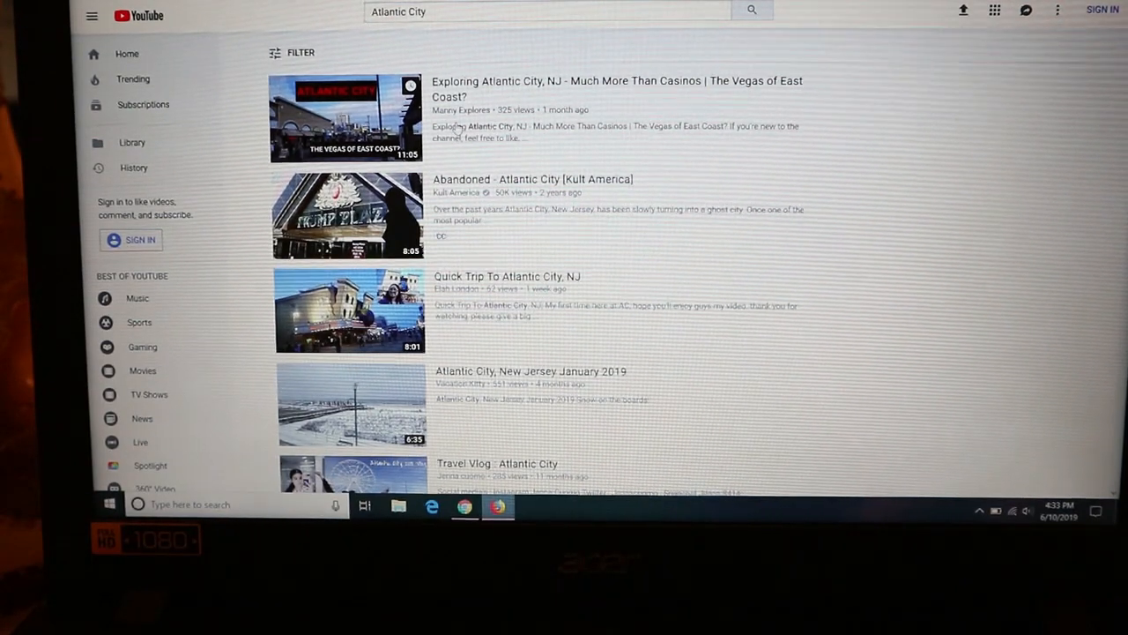
pyautogui.scroll(-3)
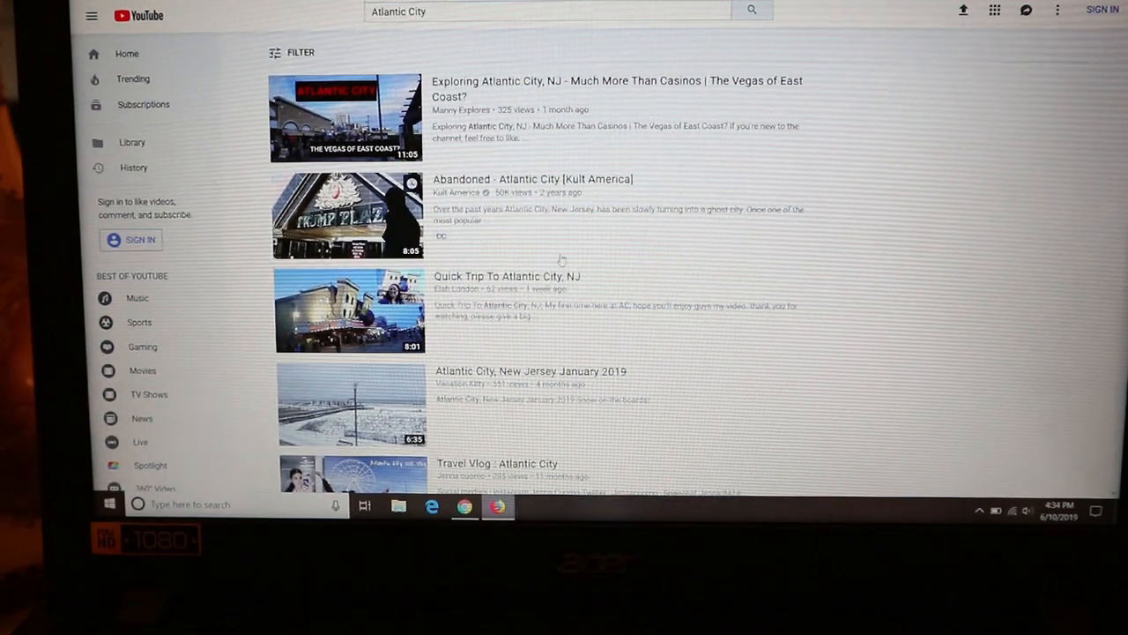
pyautogui.scroll(-3)
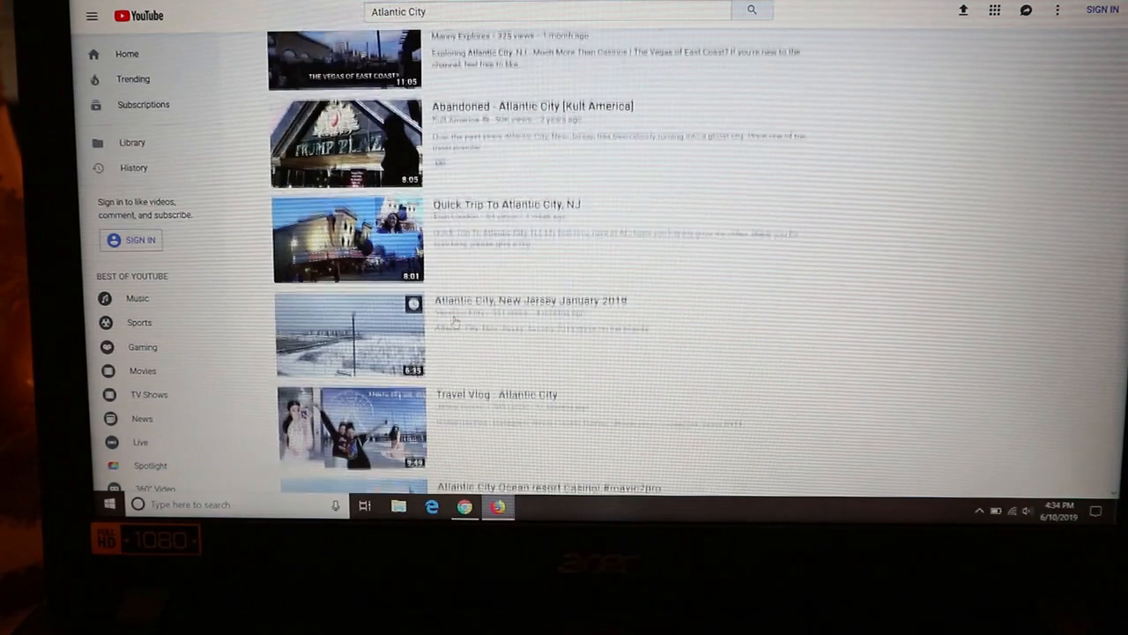
pyautogui.scroll(-3)
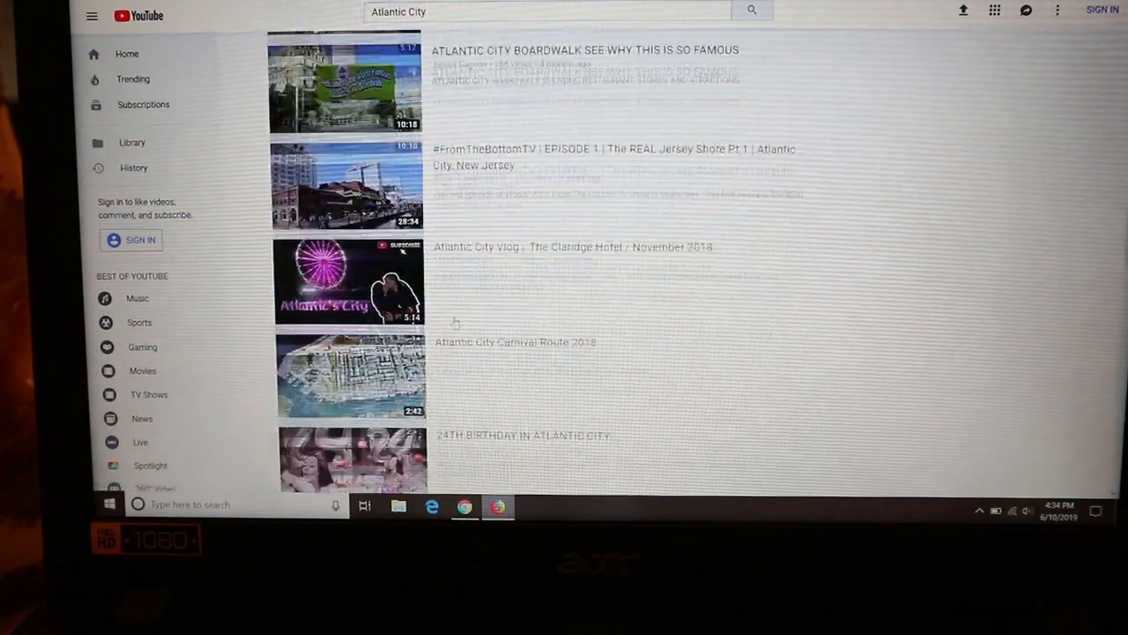
pyautogui.scroll(-3)
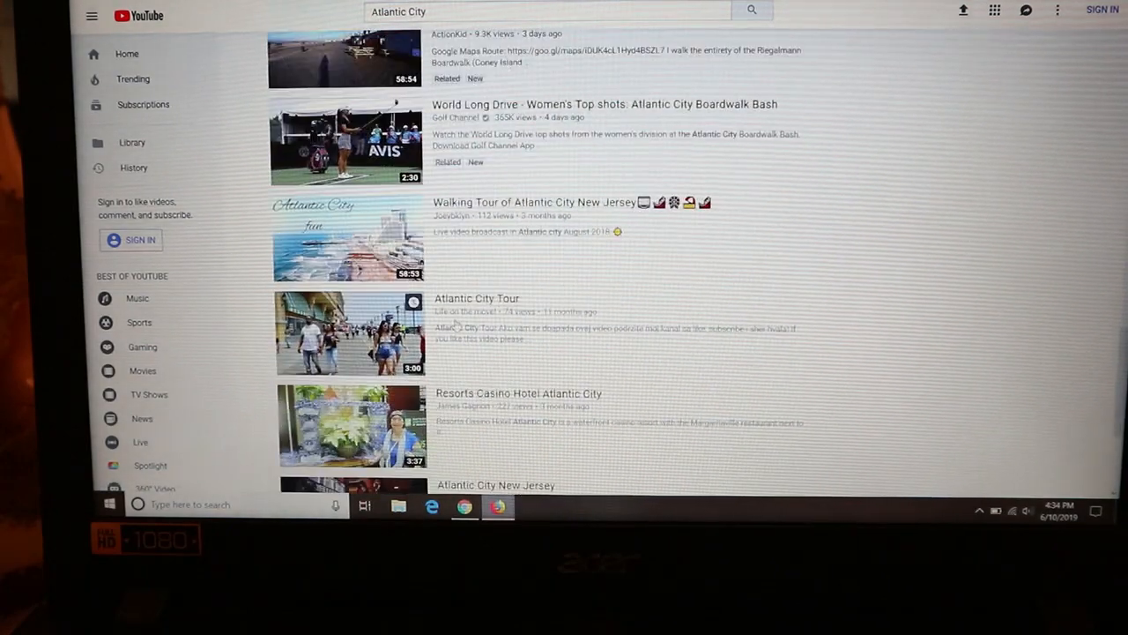
pyautogui.scroll(-3)
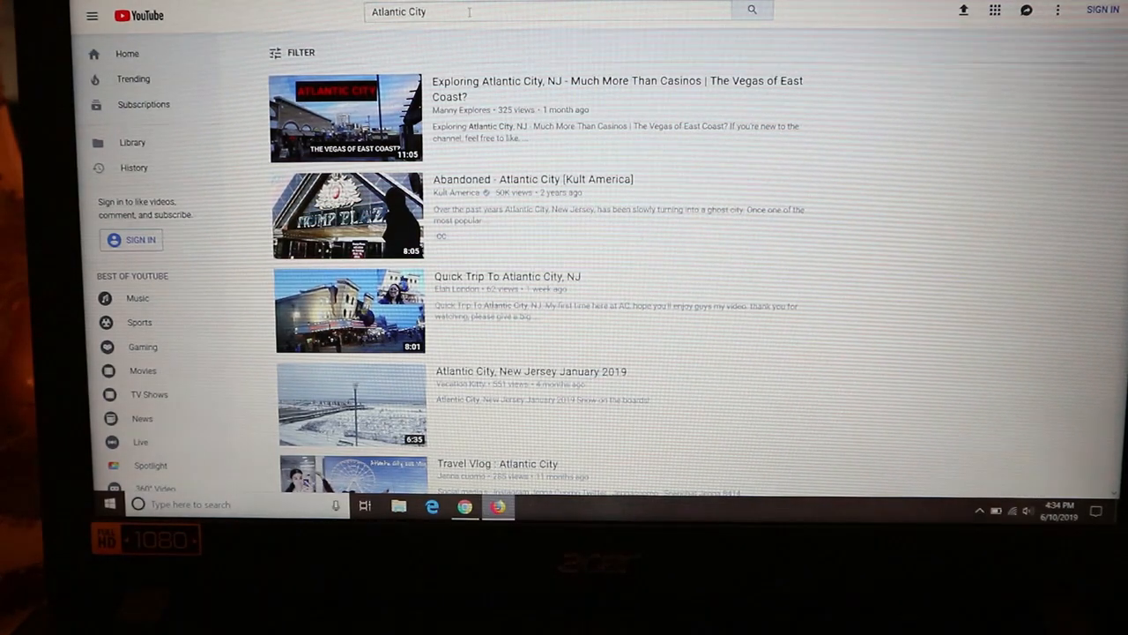
pyautogui.moveTo(752, 11)
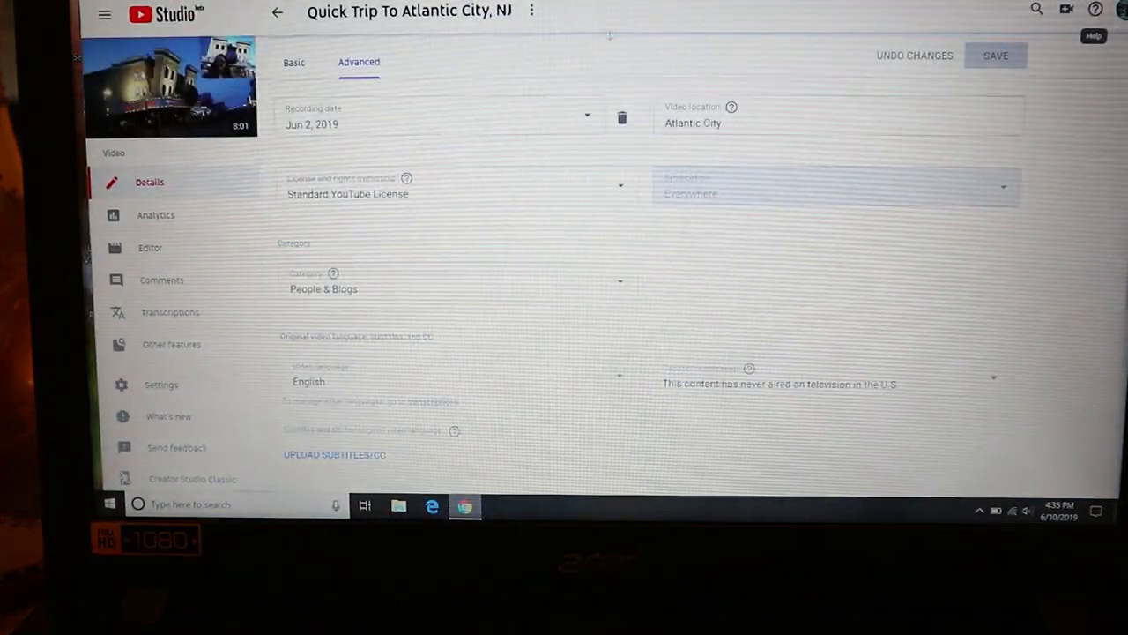
pyautogui.moveTo(278, 12)
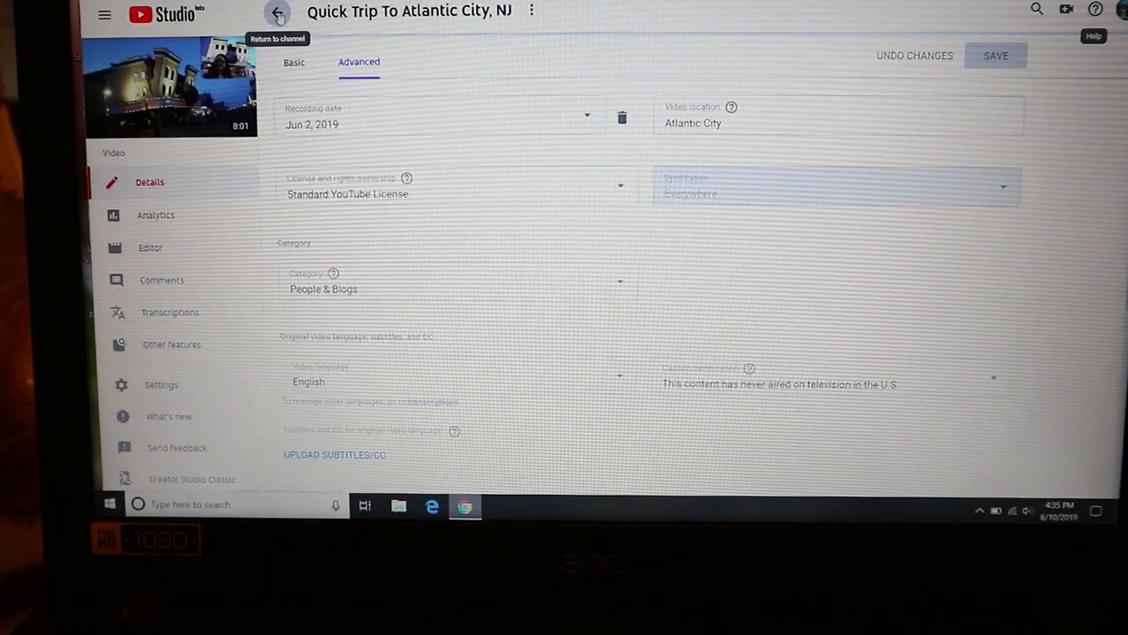
# Return to the channel's uploads and open the Dashboard overview.
pyautogui.click(275, 14)
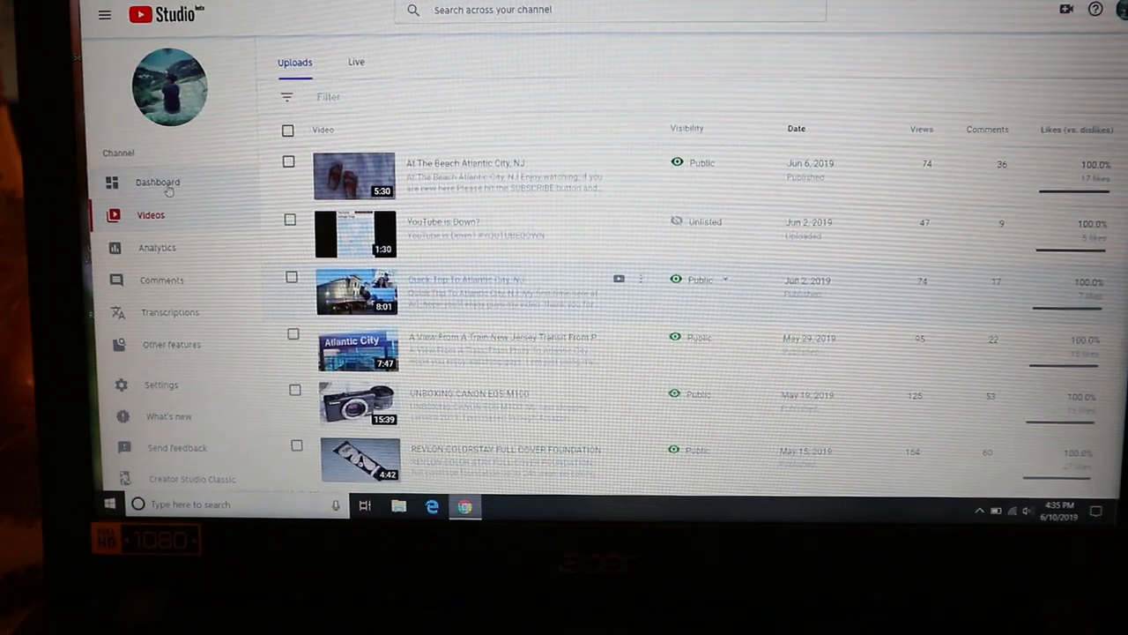
pyautogui.click(157, 183)
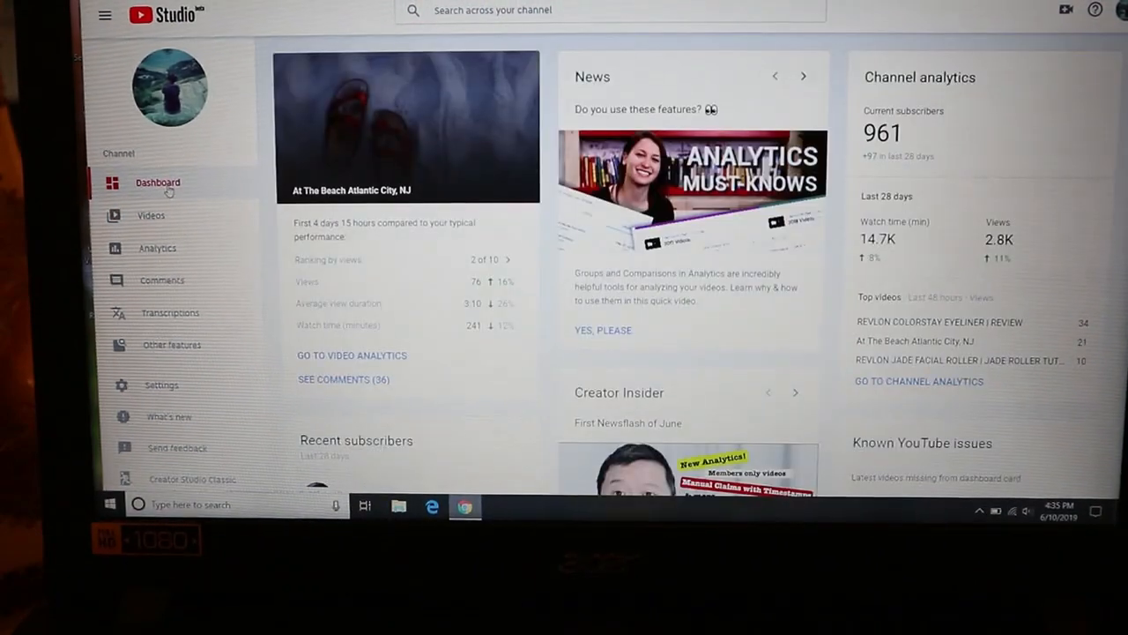